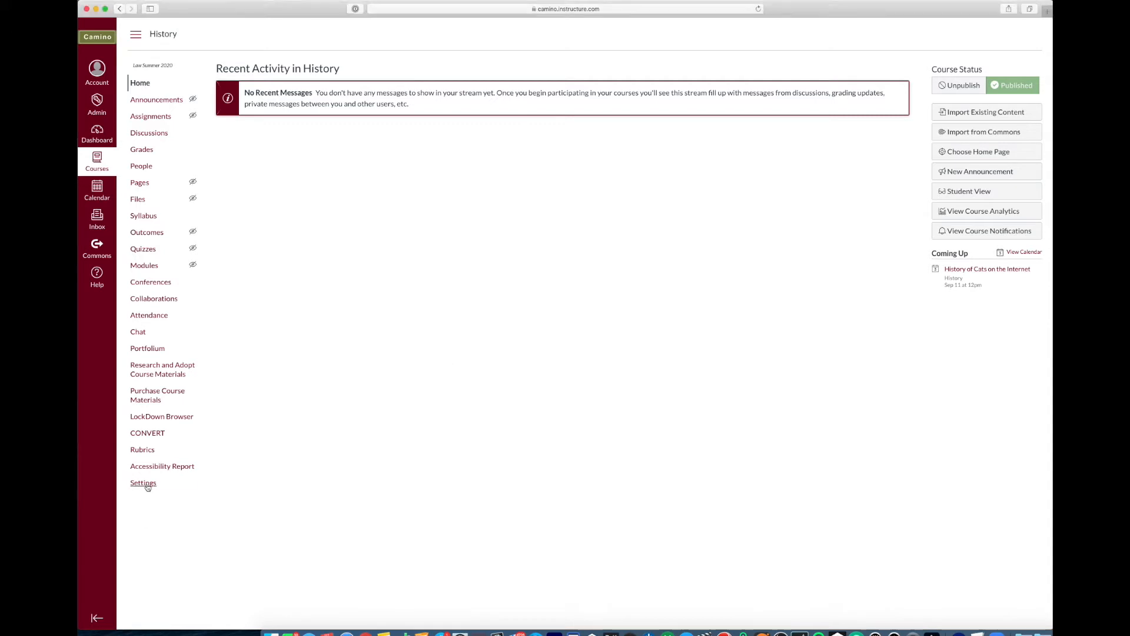
Go to the History course Settings to reach the Navigation list of course menu items
left_click(143, 482)
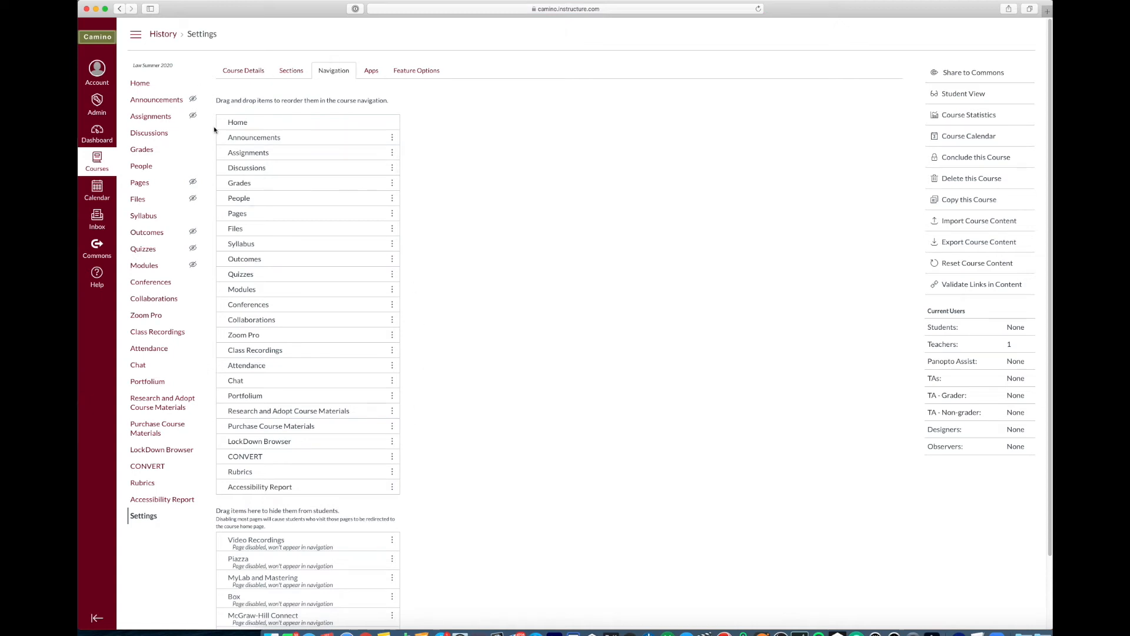
mouse_move(152, 339)
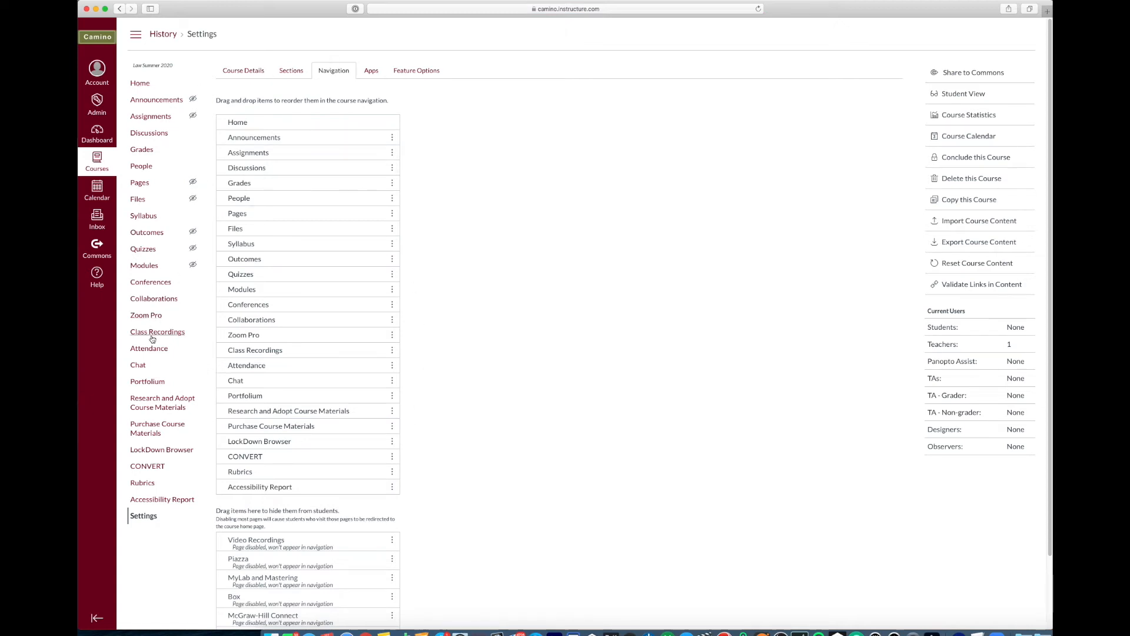
mouse_move(153, 341)
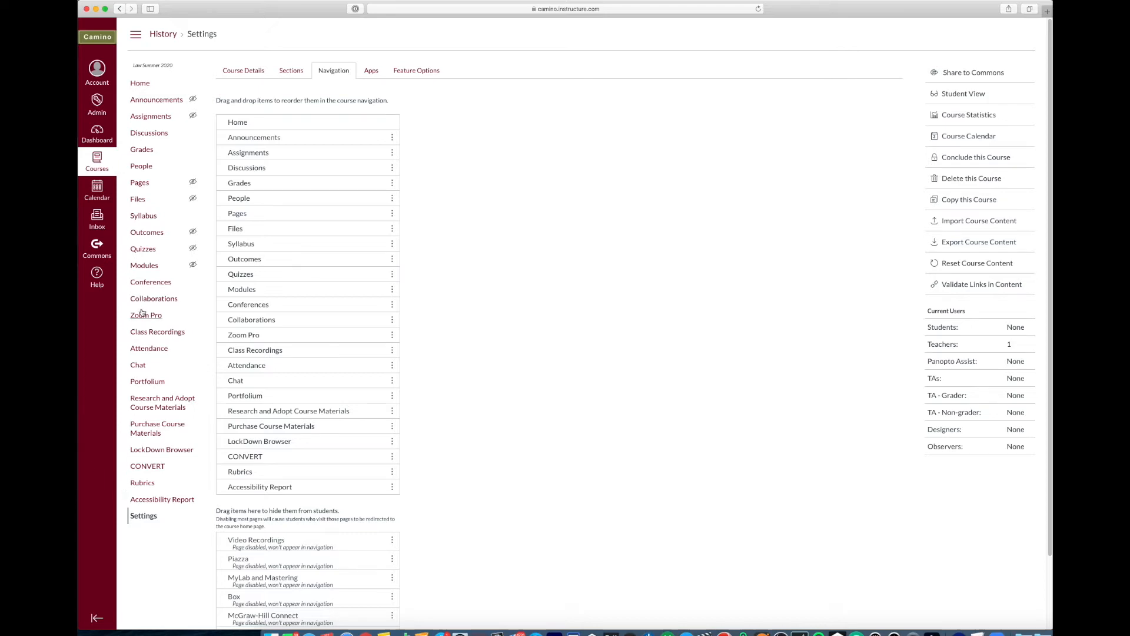
Go to the course's Zoom Pro page, currently showing no upcoming meetings
left_click(146, 315)
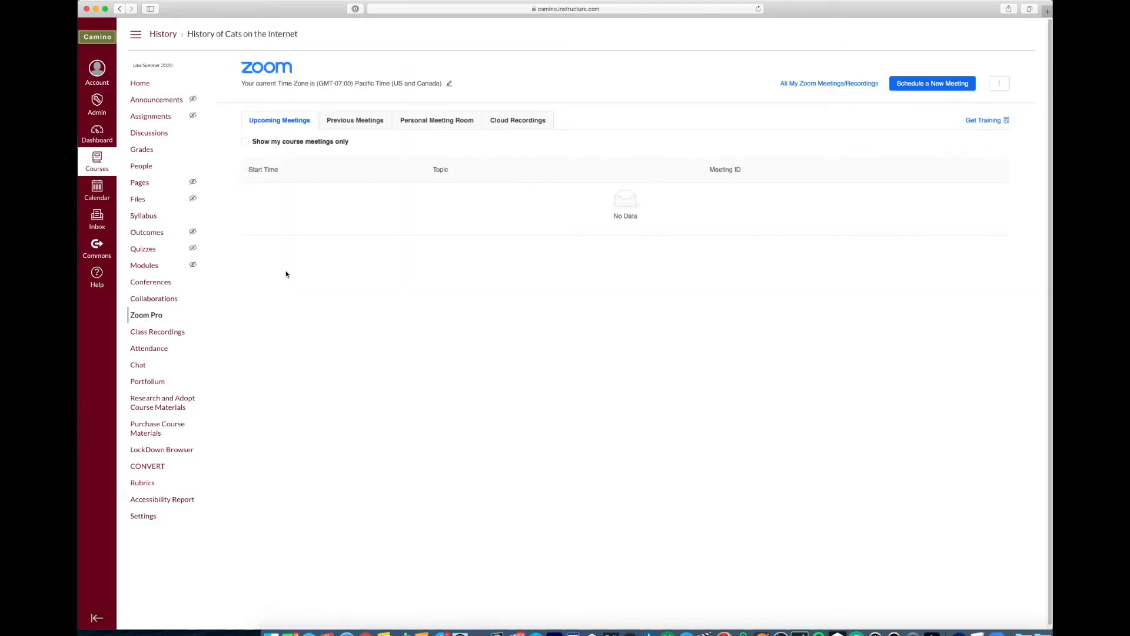
mouse_move(415, 249)
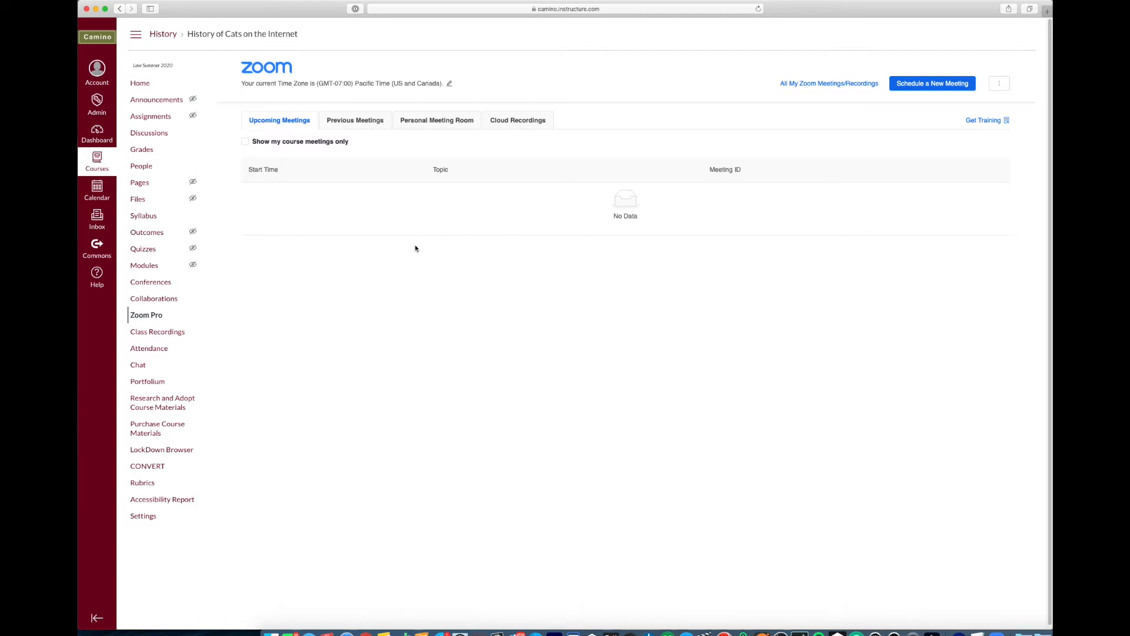
mouse_move(769, 127)
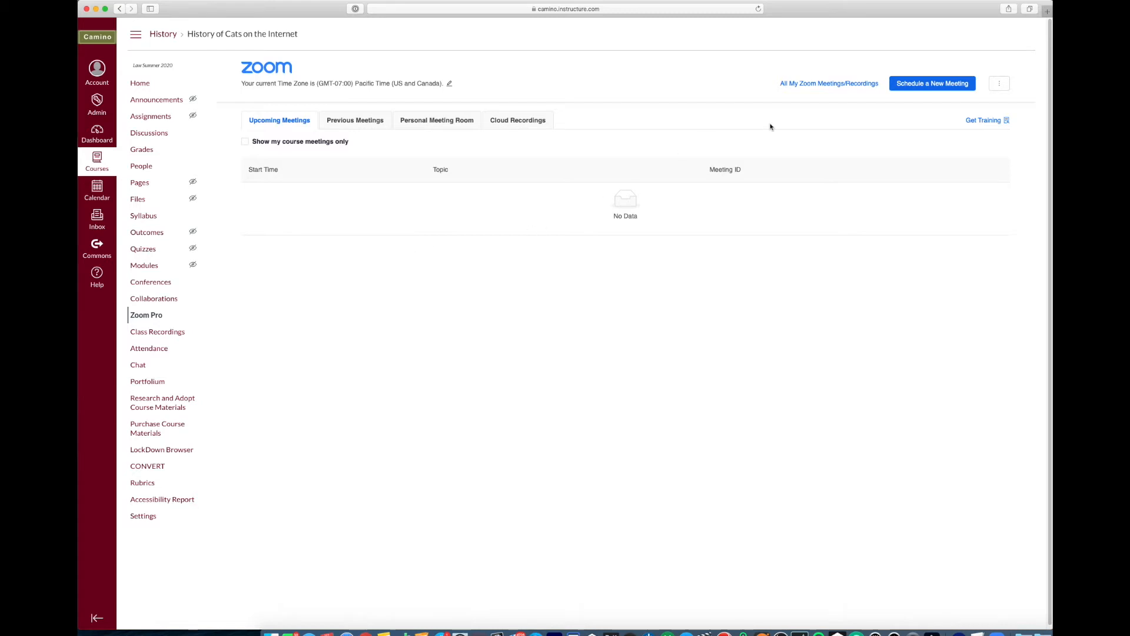
Start a new Zoom meeting with the course topic, set as recurring weekly
left_click(931, 83)
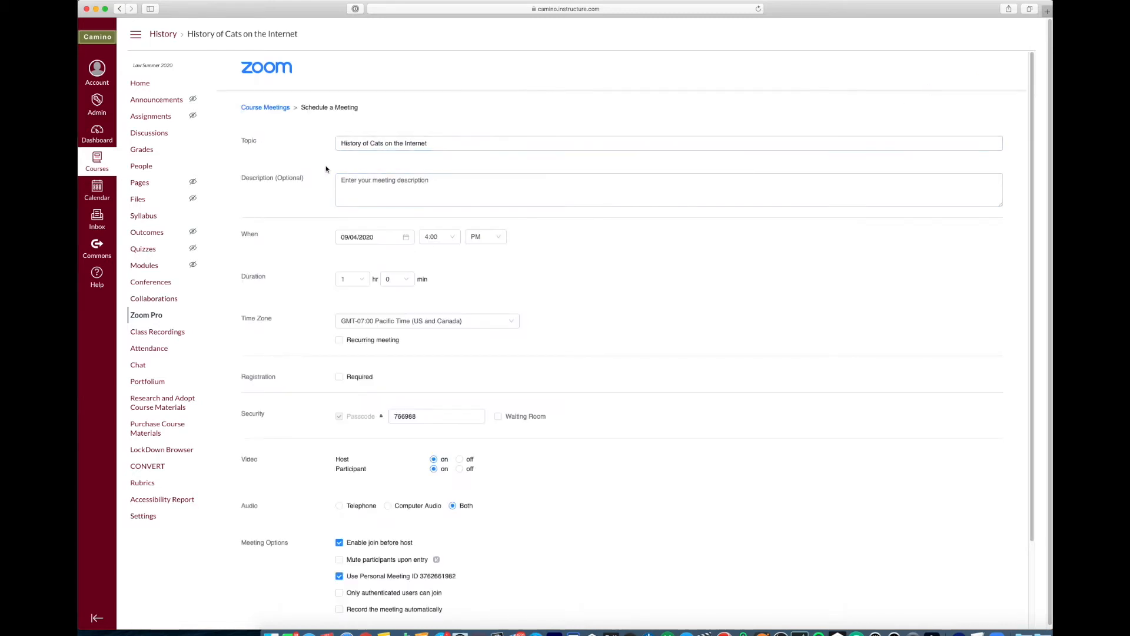
left_click(441, 143)
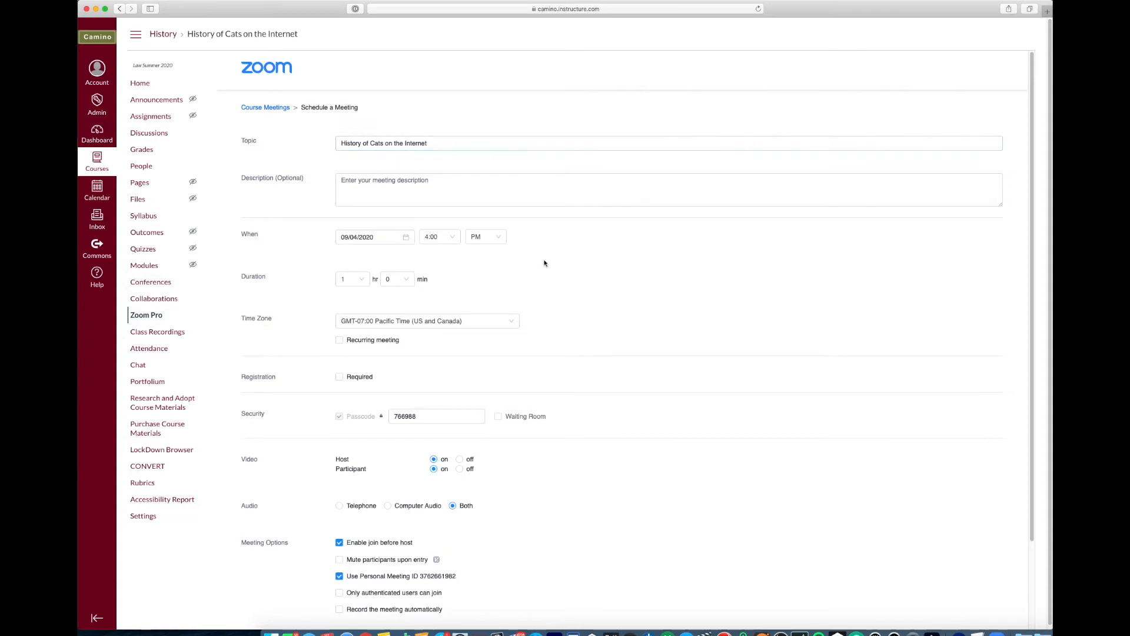
scroll("down", 3)
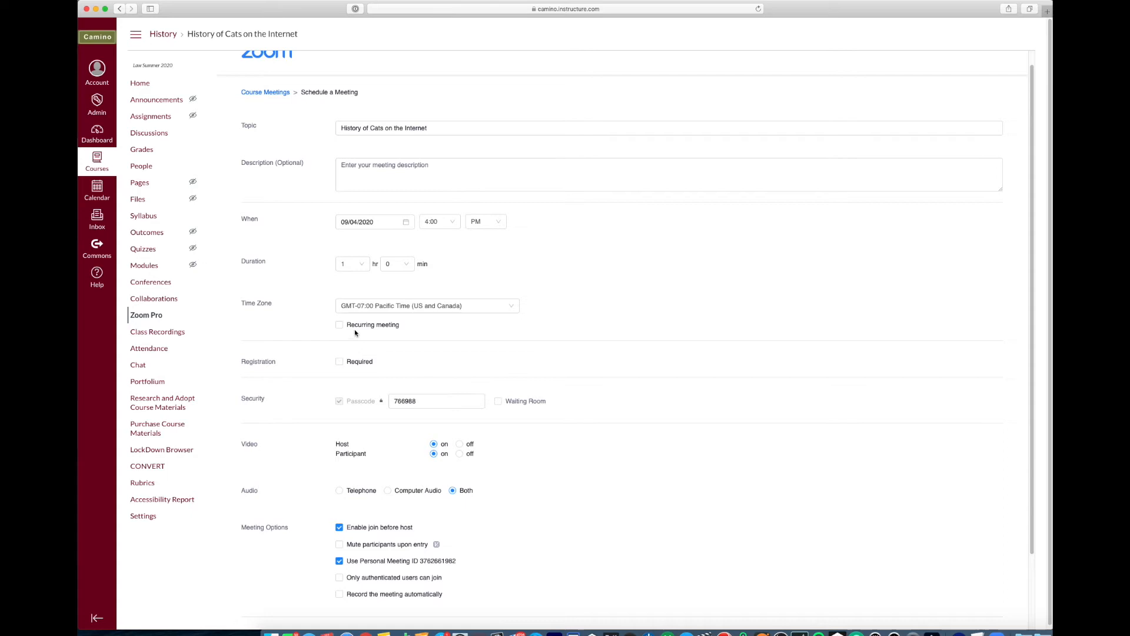
left_click(339, 325)
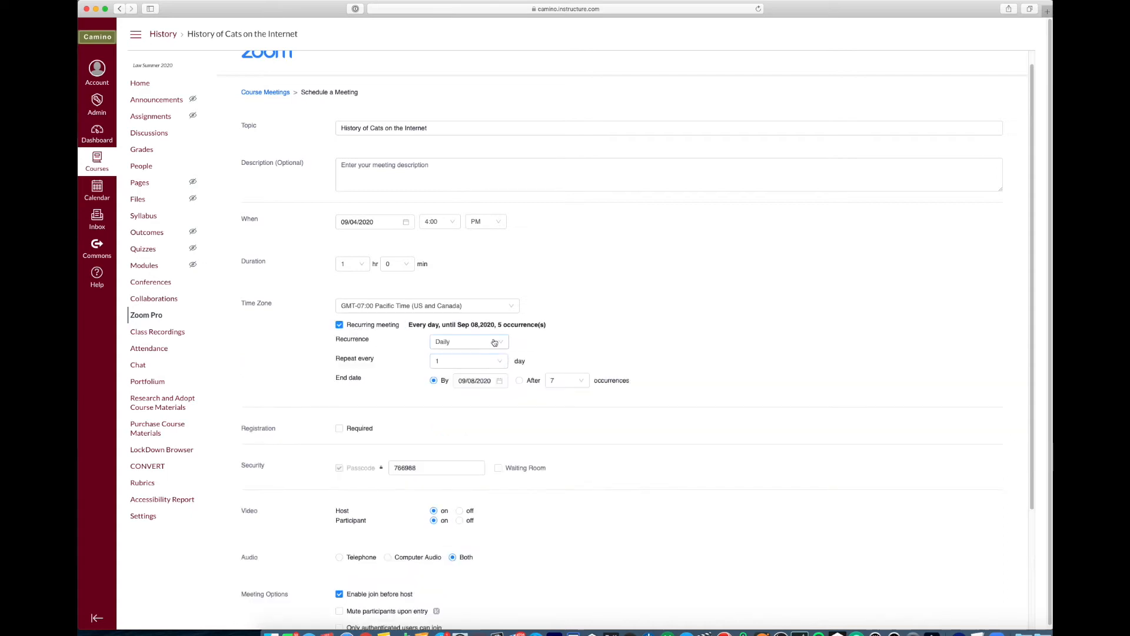
left_click(468, 341)
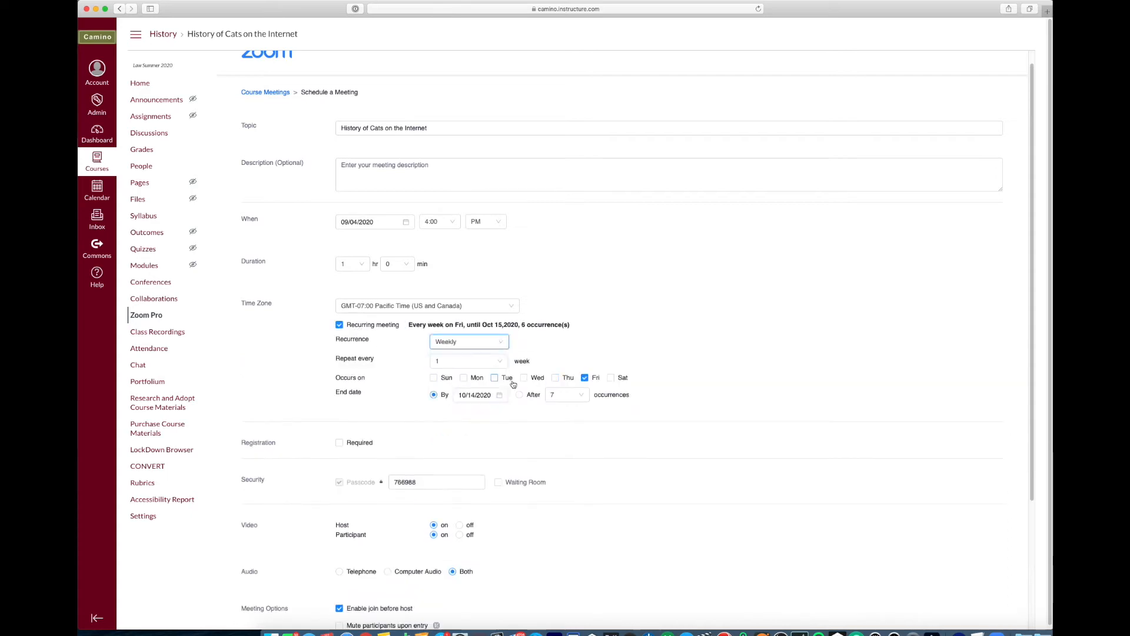
Add Tuesday as a class day and page the end-date calendar toward November 2020
left_click(494, 377)
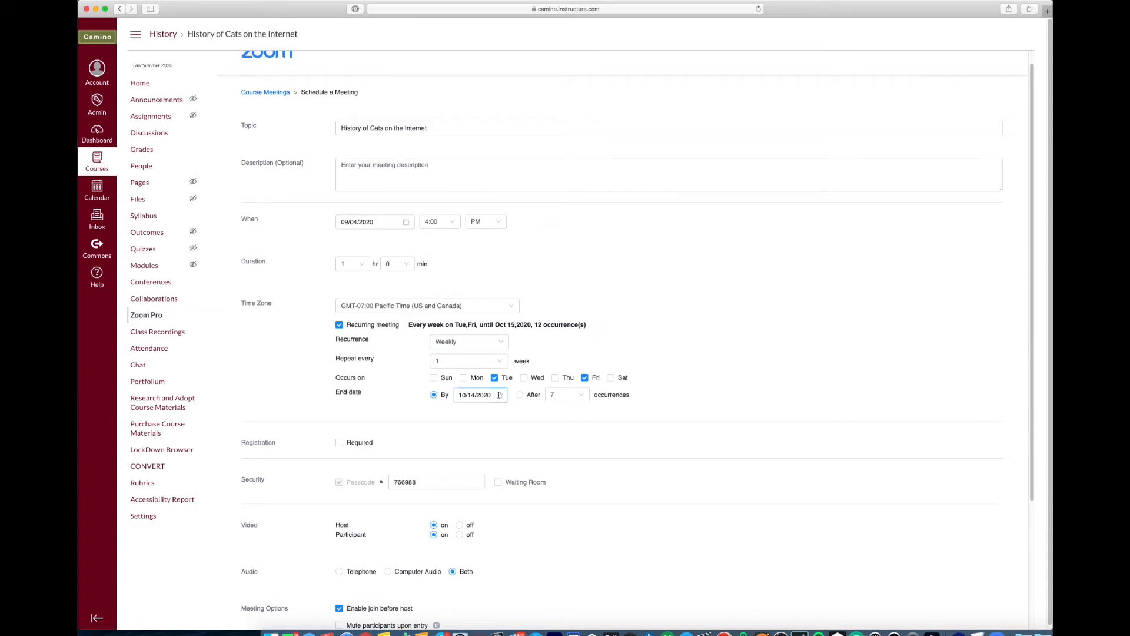
left_click(480, 394)
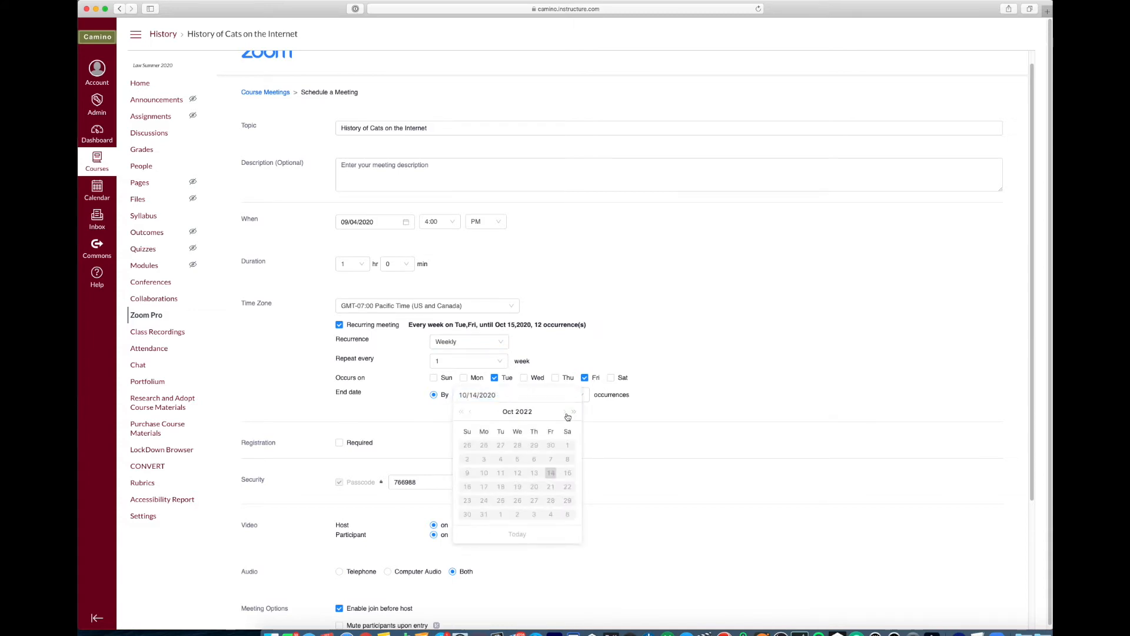
left_click(470, 411)
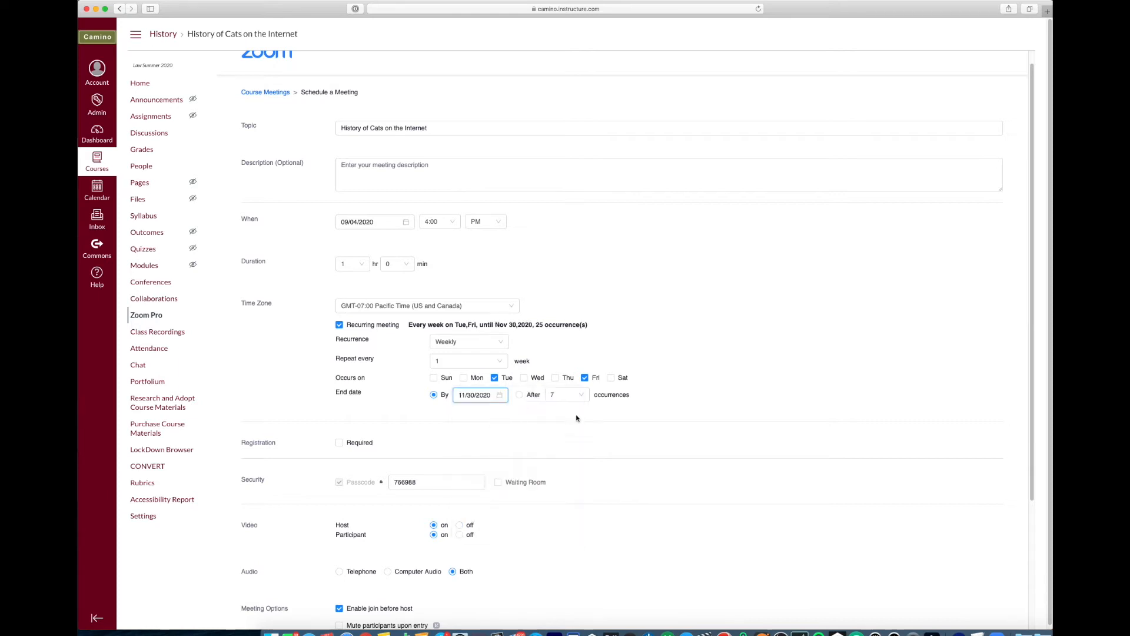
Under Meeting Options, turn on Record the meeting automatically, keeping In the cloud
scroll("down", 3)
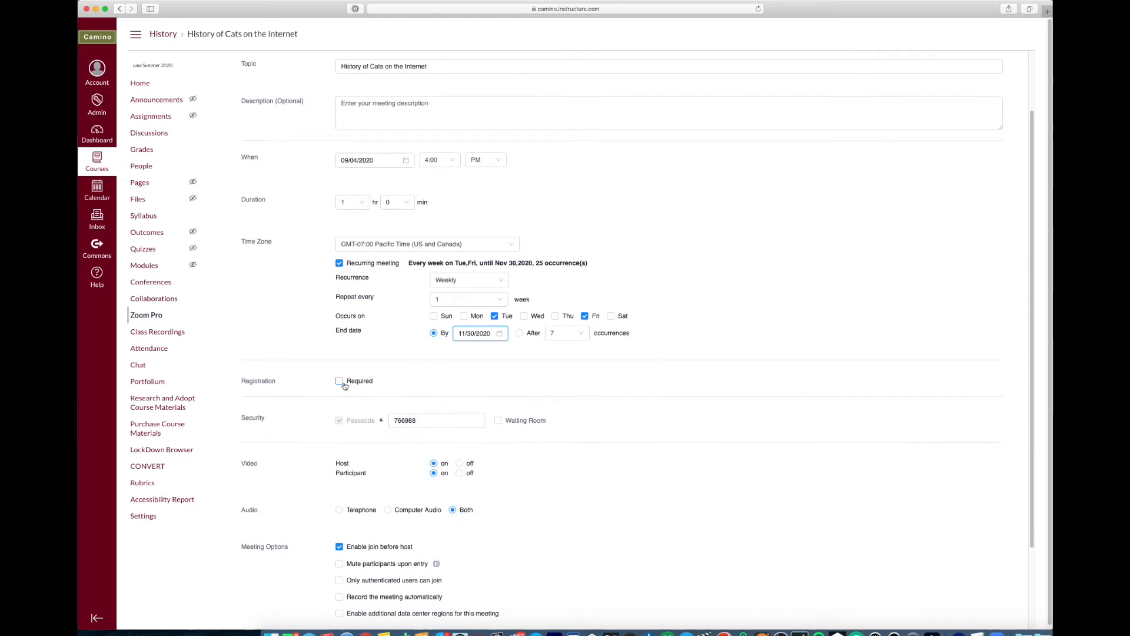
scroll("down", 3)
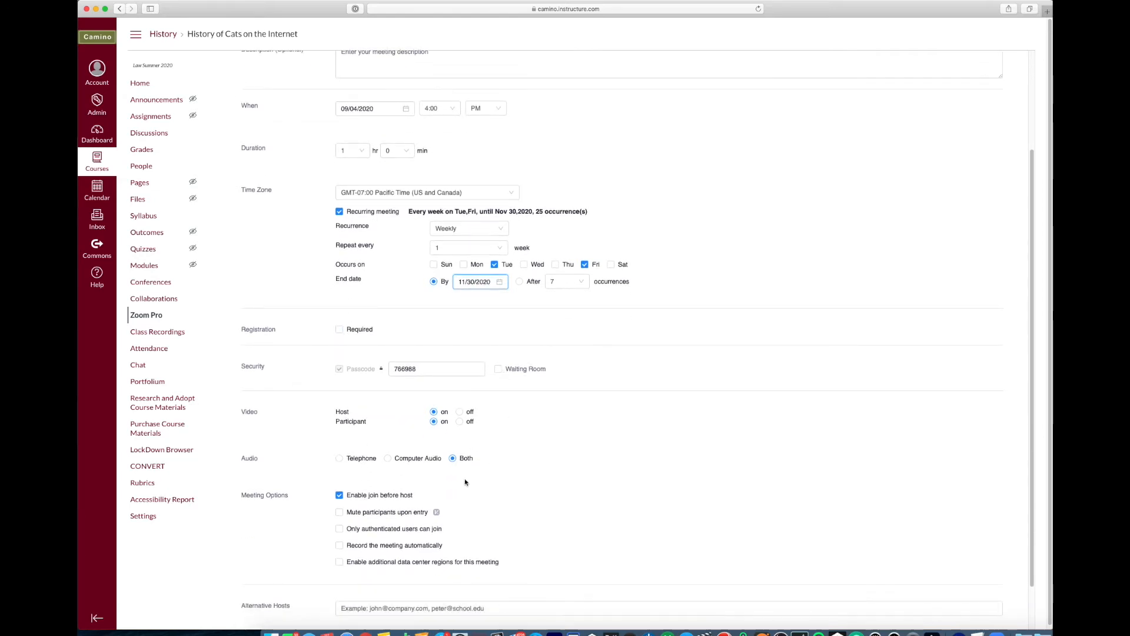
scroll("down", 3)
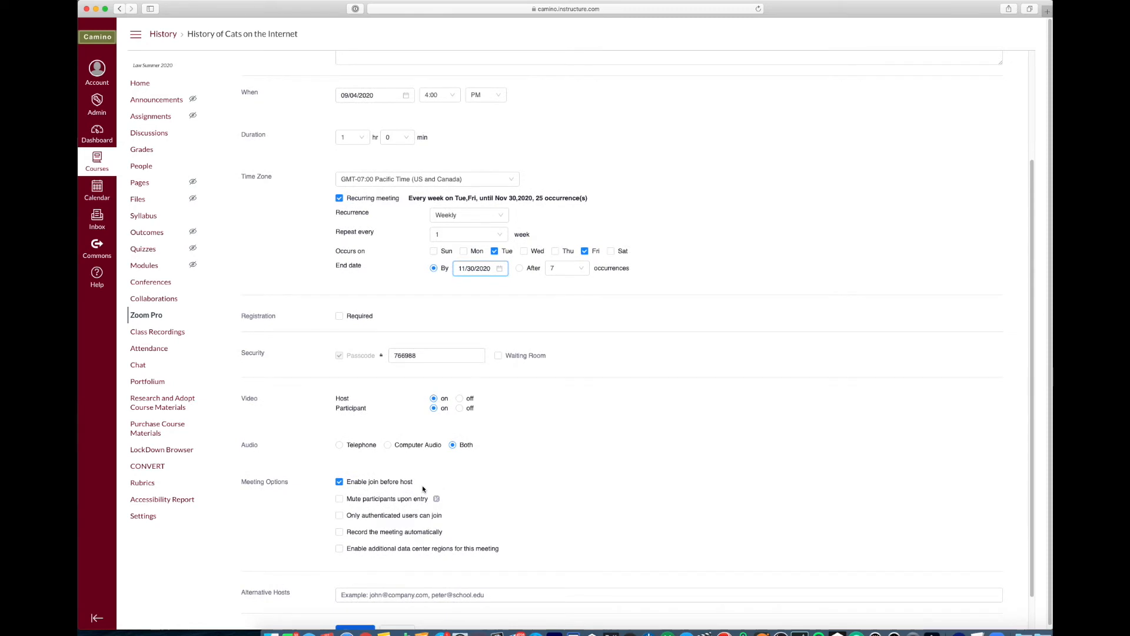
scroll("down", 3)
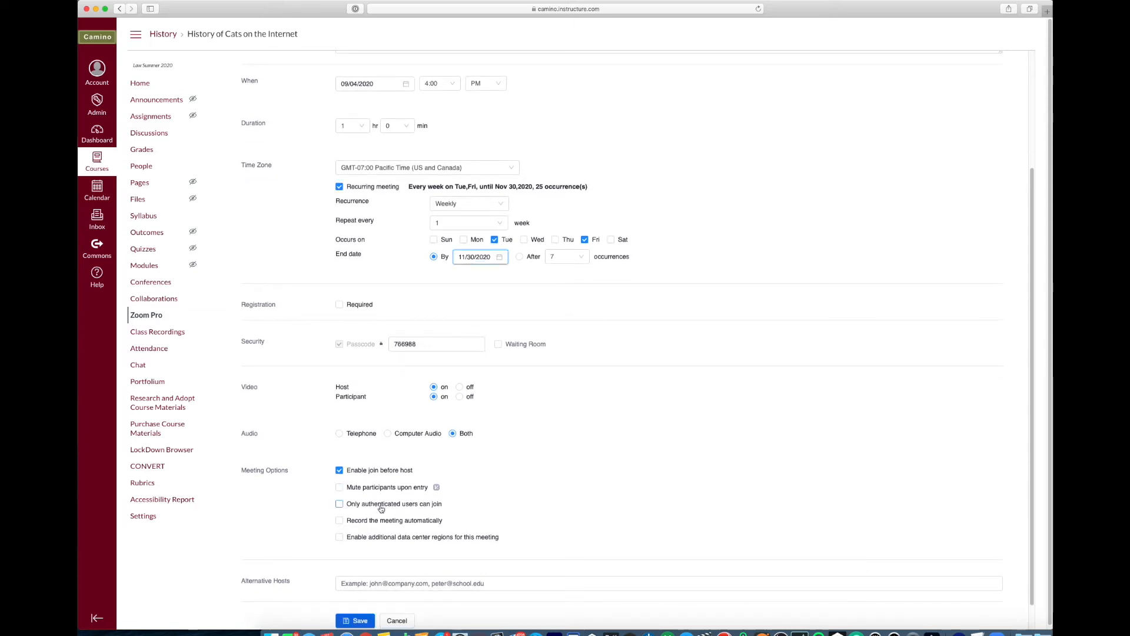
mouse_move(455, 505)
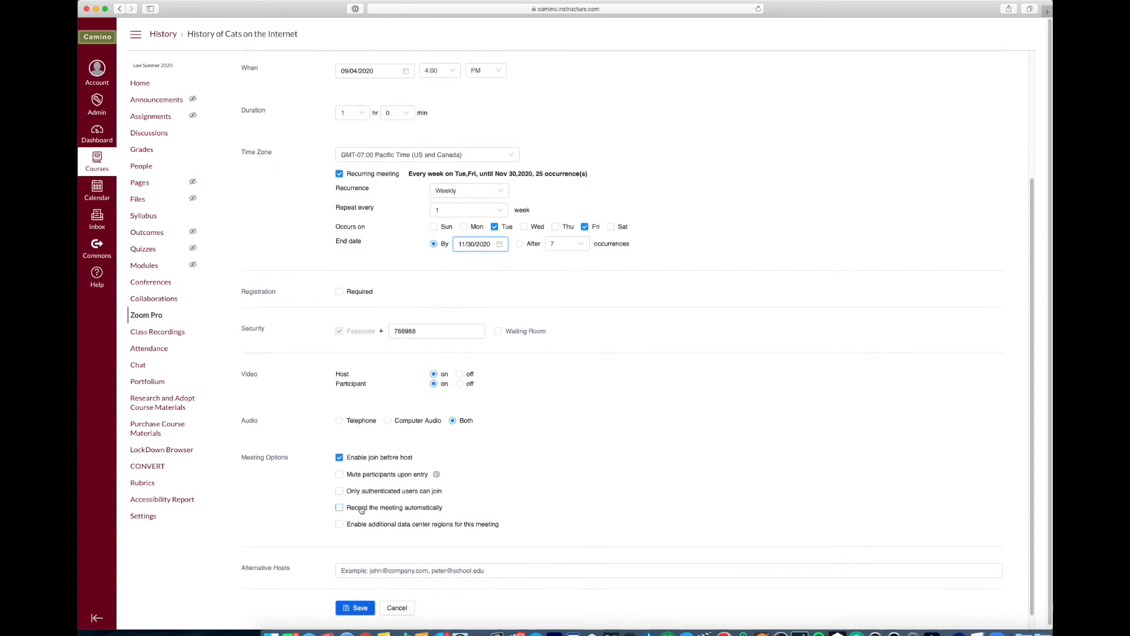
left_click(339, 506)
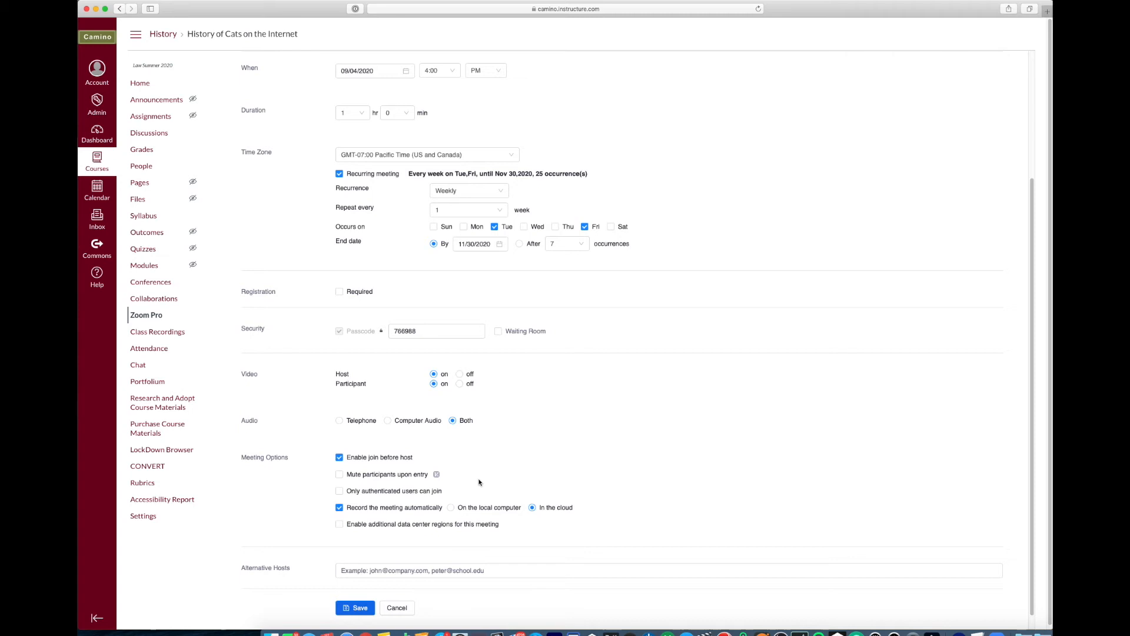
mouse_move(479, 483)
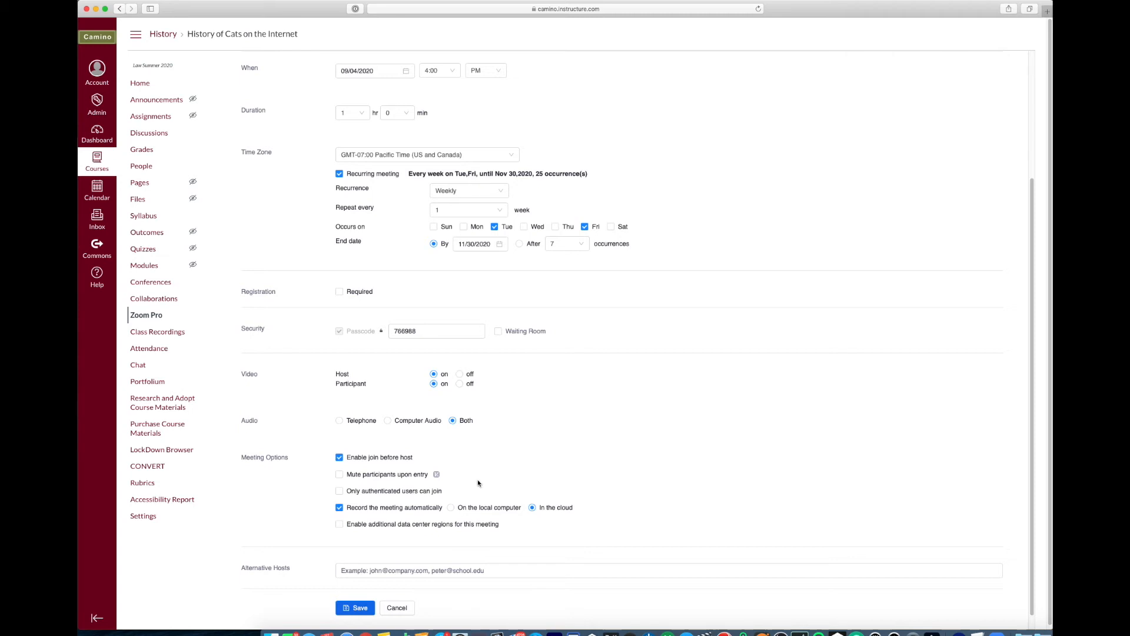
Save the recurring meeting, review it under Upcoming Meetings, and head to Class Recordings
left_click(355, 608)
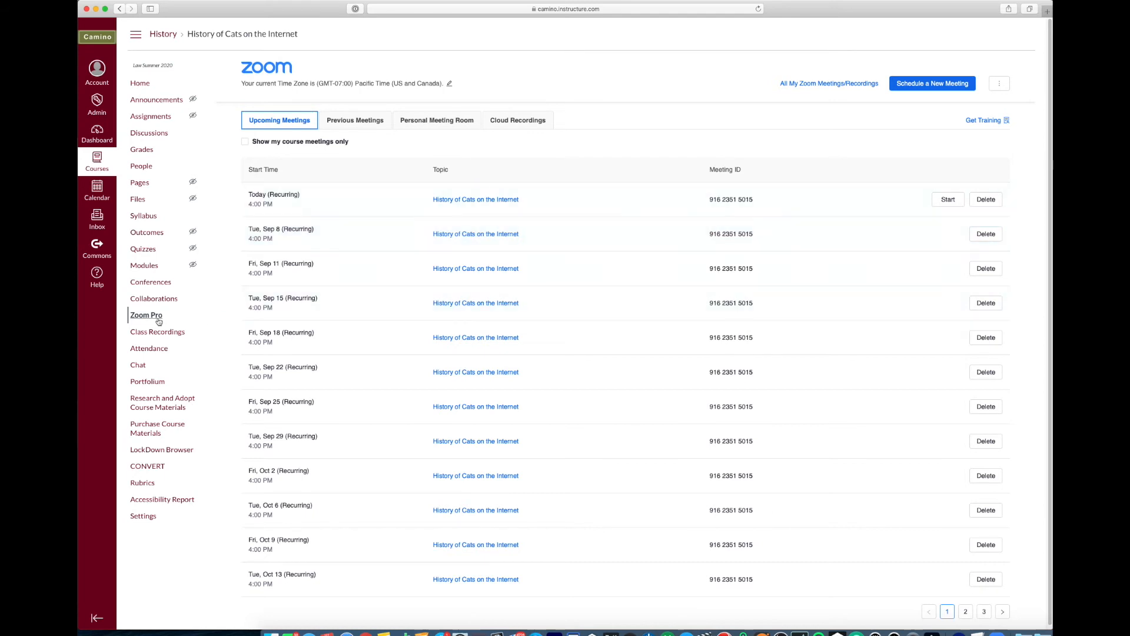
left_click(146, 316)
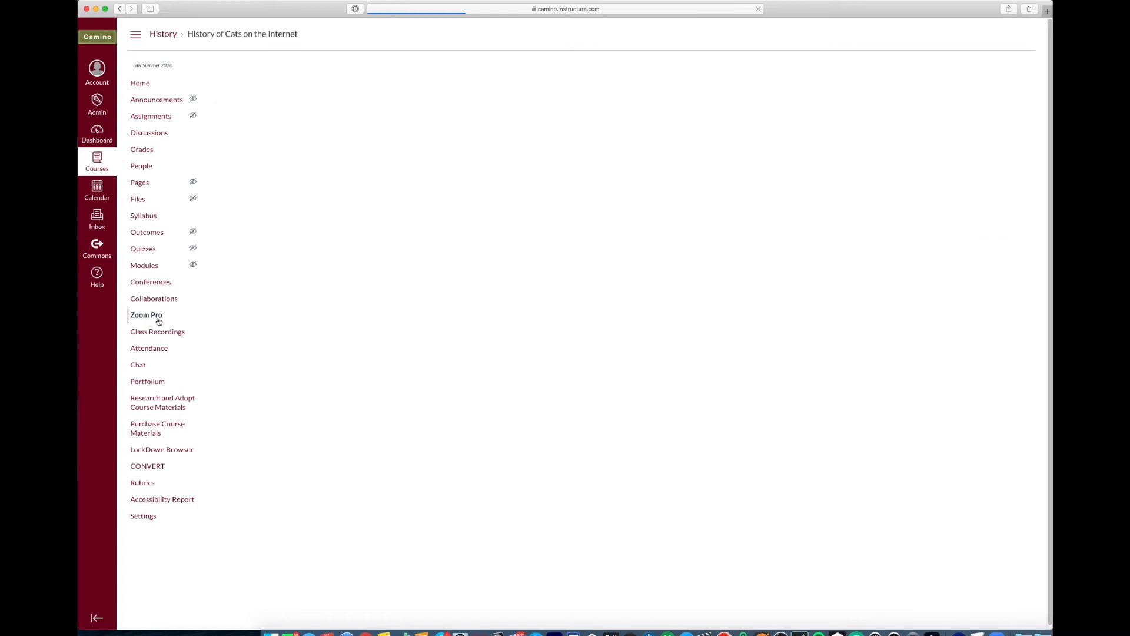
left_click(146, 316)
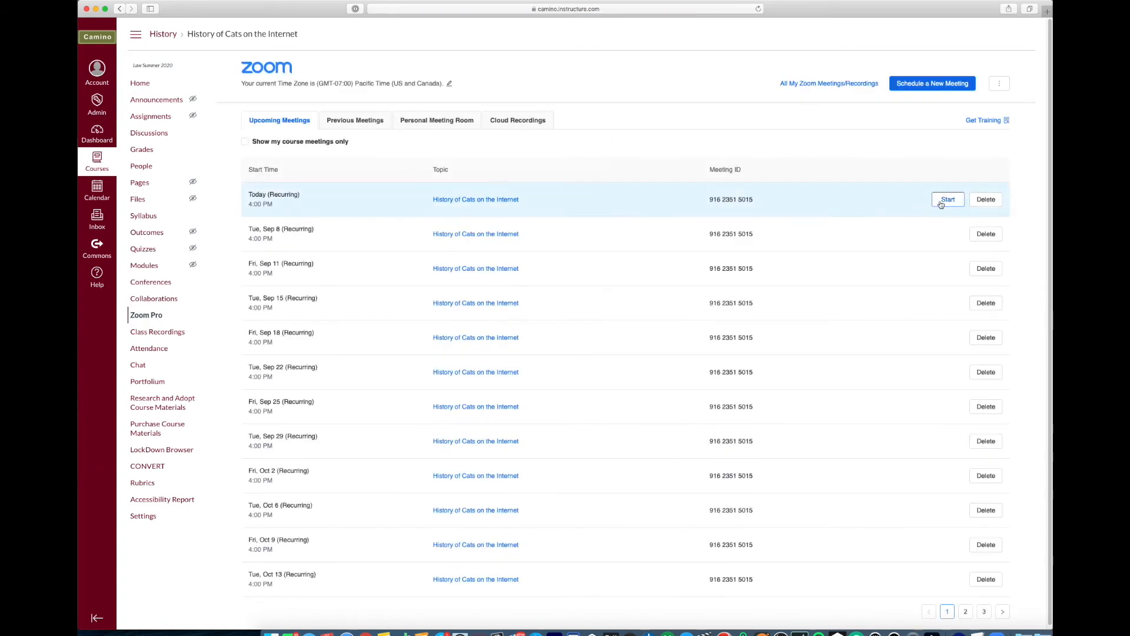
mouse_move(611, 302)
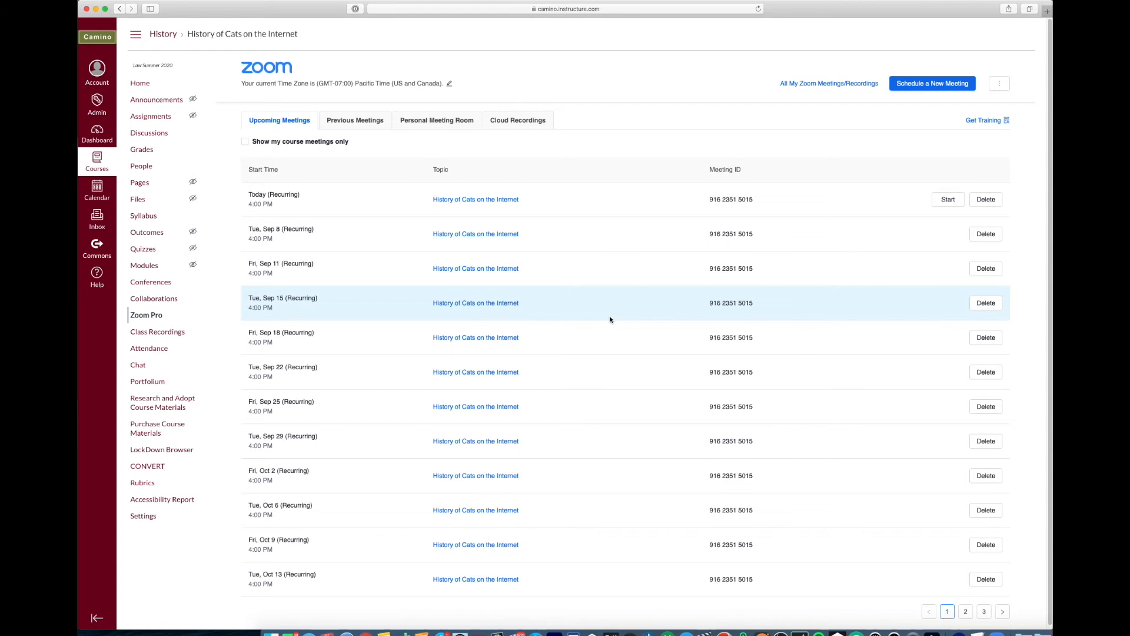
mouse_move(364, 287)
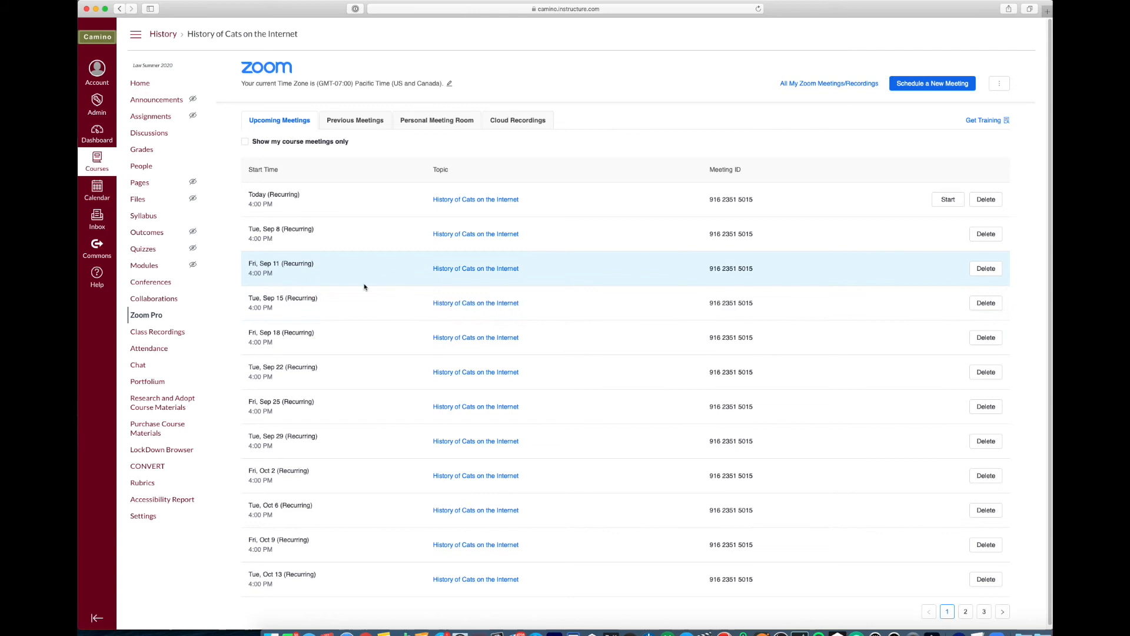
left_click(157, 331)
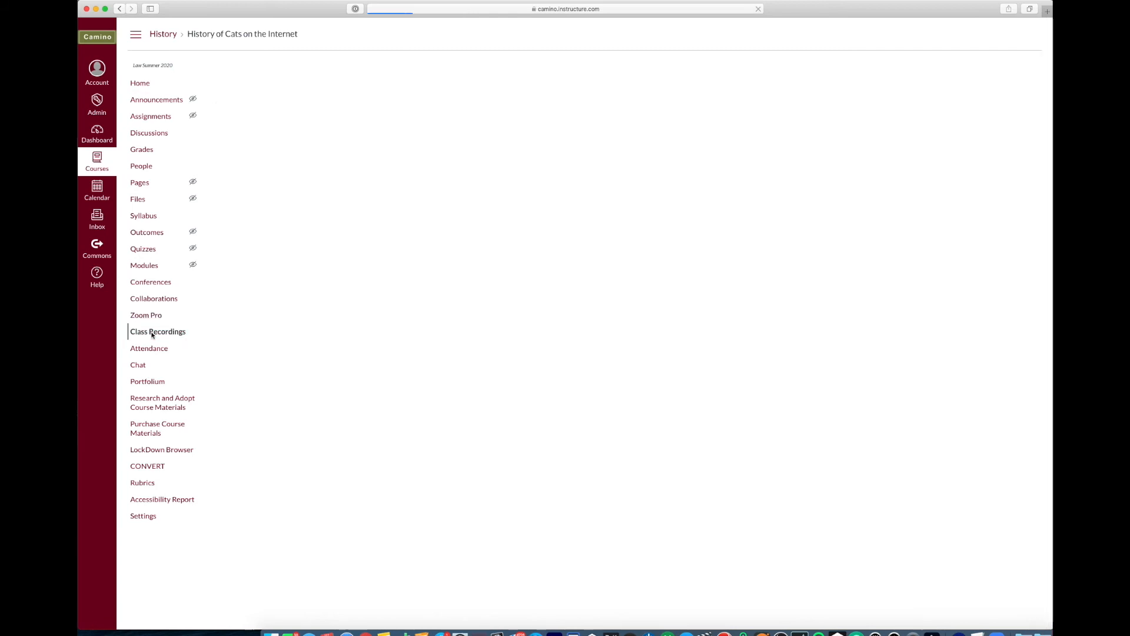
Load the Class Recordings page listing two History of Cats on the Internet recordings
left_click(157, 331)
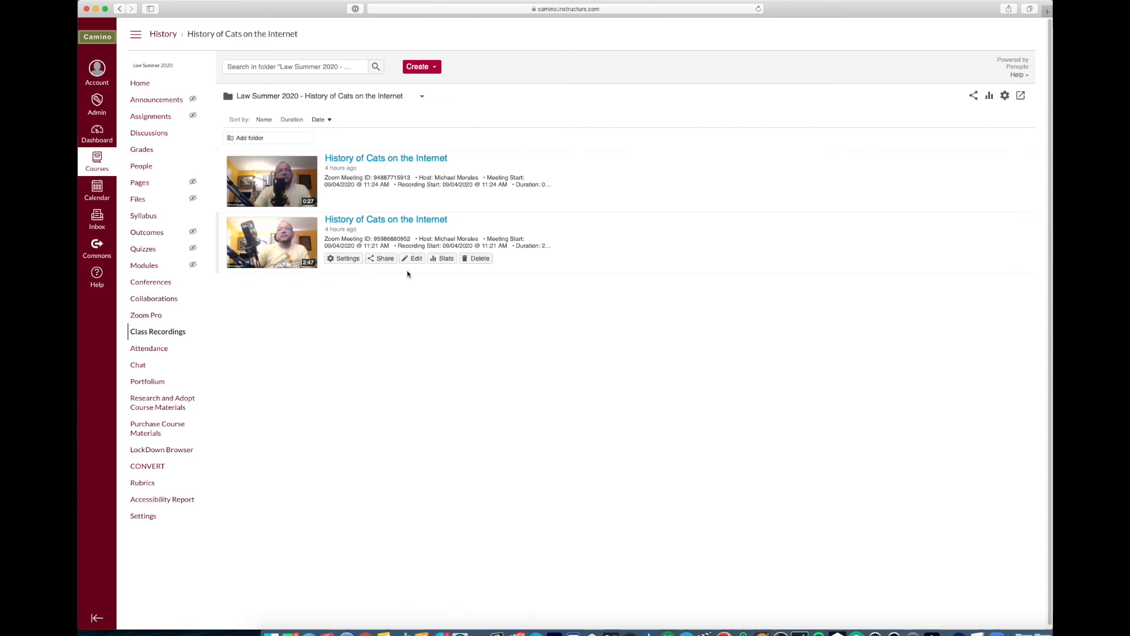
mouse_move(429, 300)
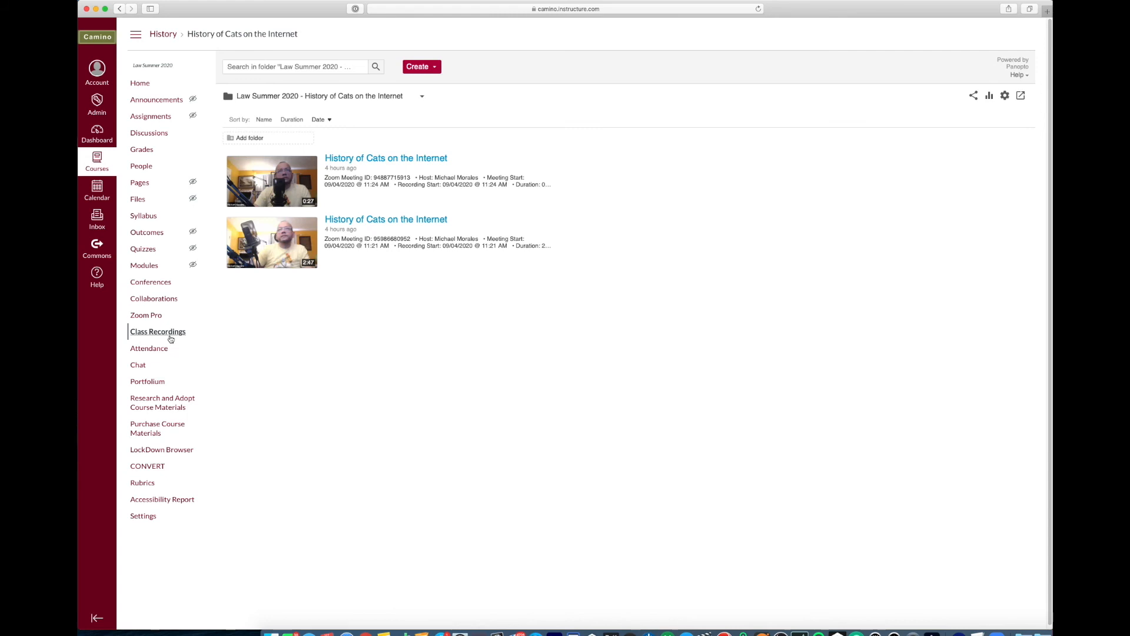
mouse_move(350, 365)
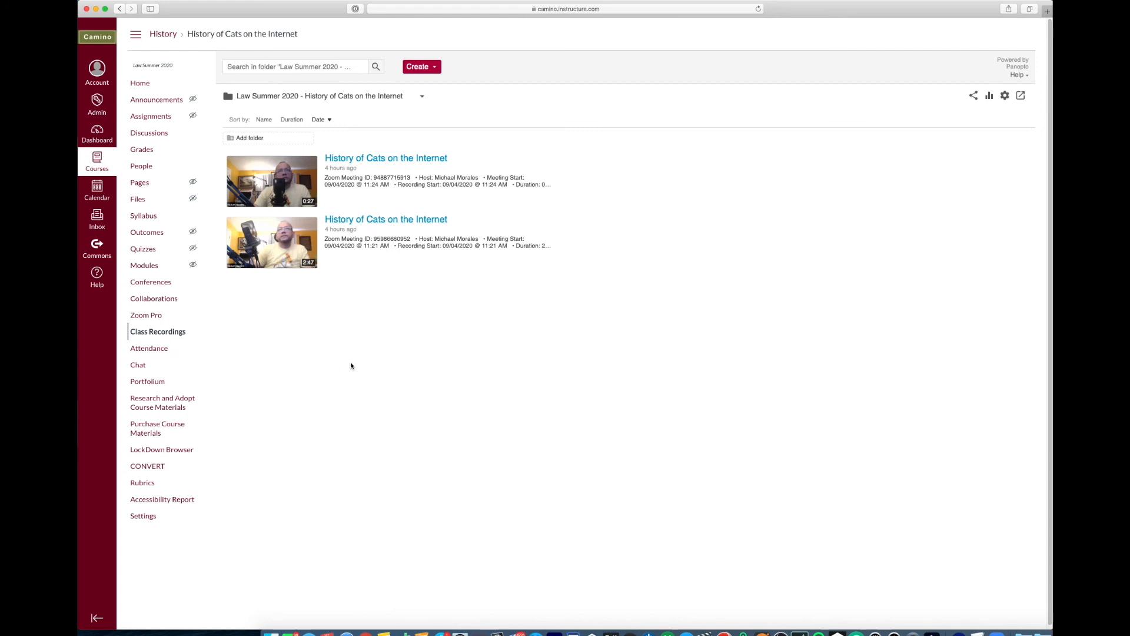